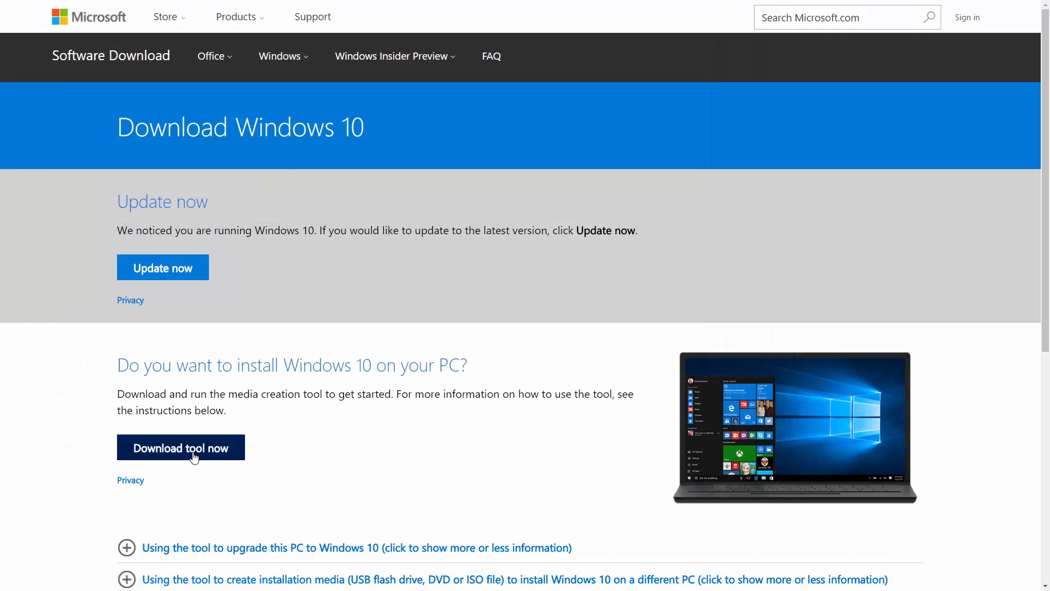
- Download the Media Creation Tool into the Windows 10 folder on the Backup (B:) drive
{"action": "left_click", "coordinate": [180, 448]}
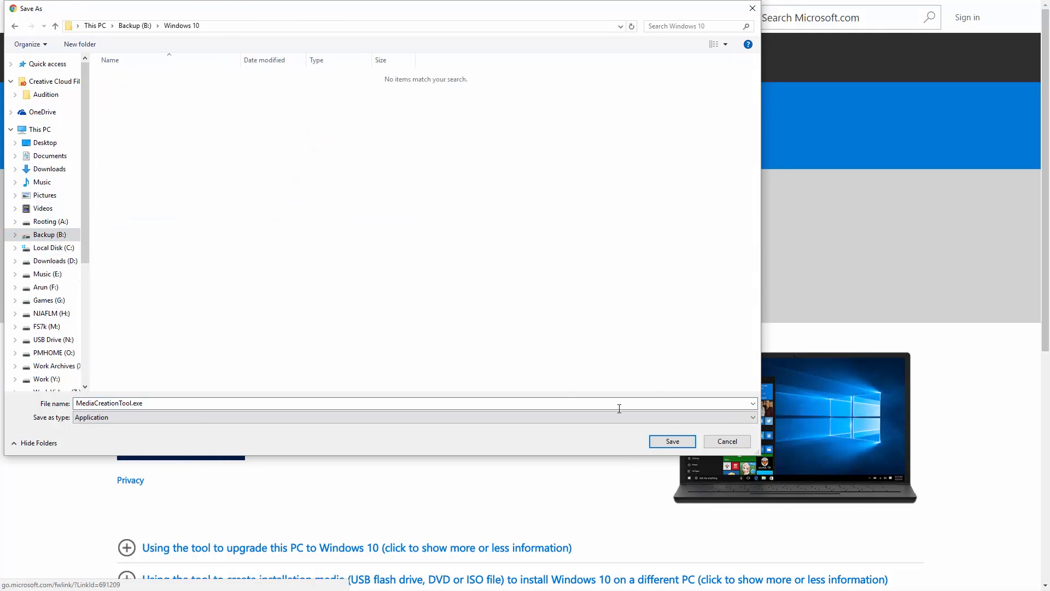
{"action": "left_click", "coordinate": [671, 441]}
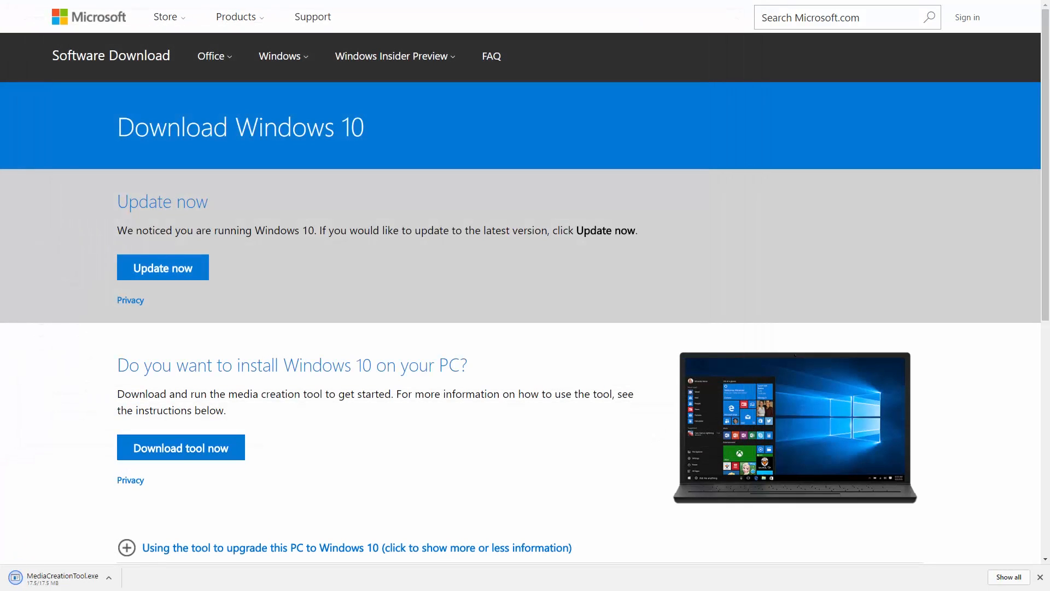
{"action": "mouse_move", "coordinate": [40, 577]}
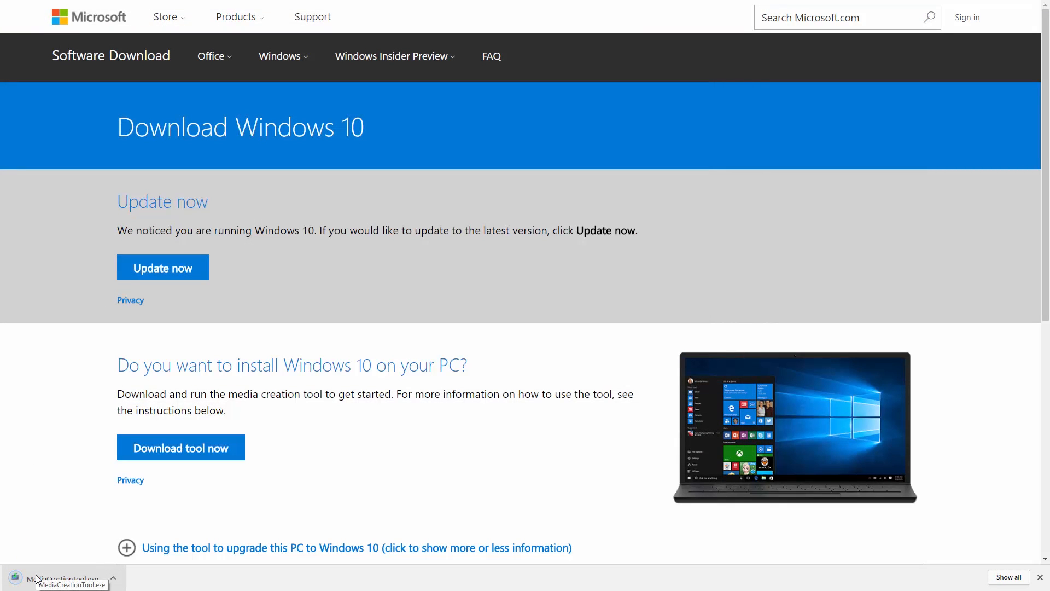
- Run MediaCreationTool.exe, allow it through UAC and accept the license terms
{"action": "left_click", "coordinate": [72, 578]}
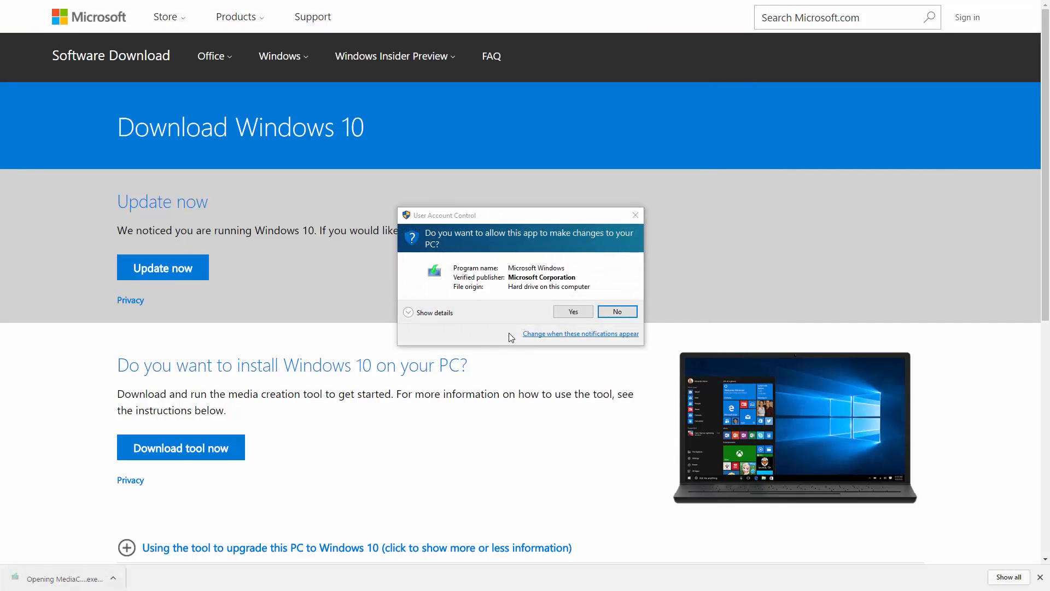
{"action": "left_click", "coordinate": [572, 312]}
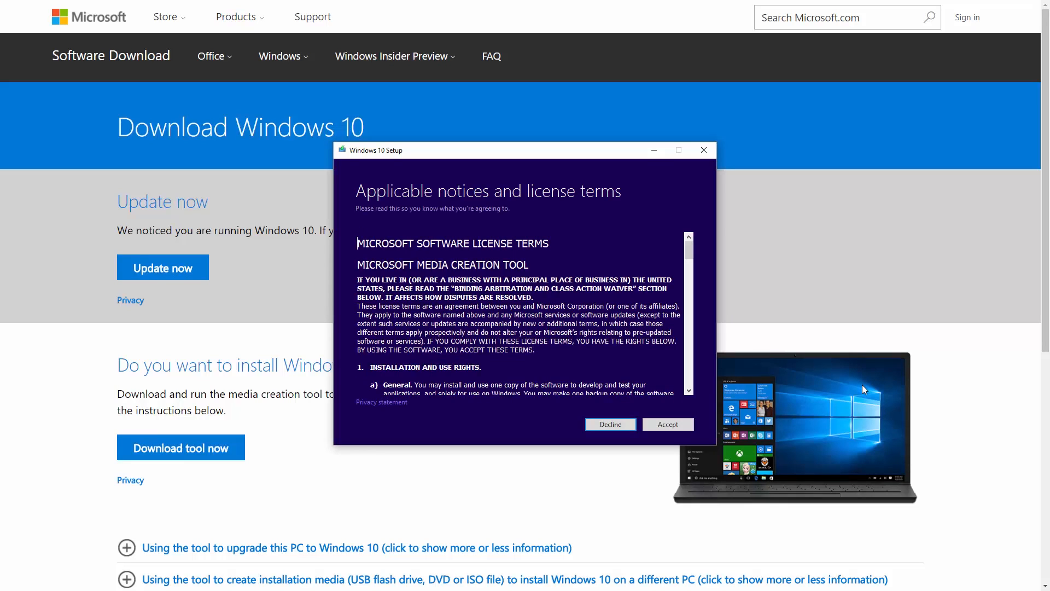
{"action": "left_click", "coordinate": [668, 424]}
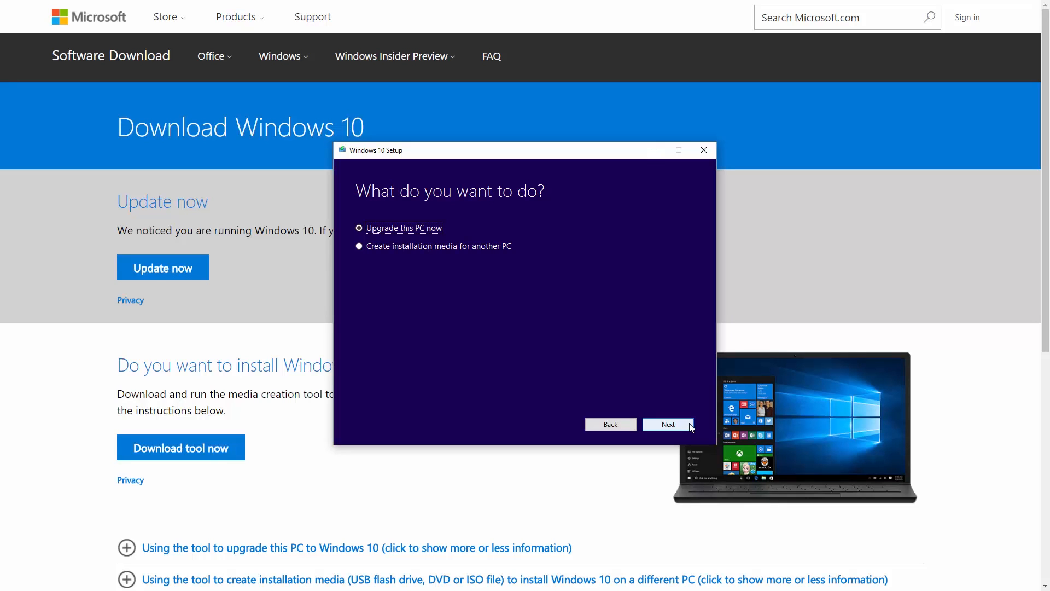
- Choose creating installation media for another PC with recommended options on a USB flash drive
{"action": "left_click", "coordinate": [359, 246]}
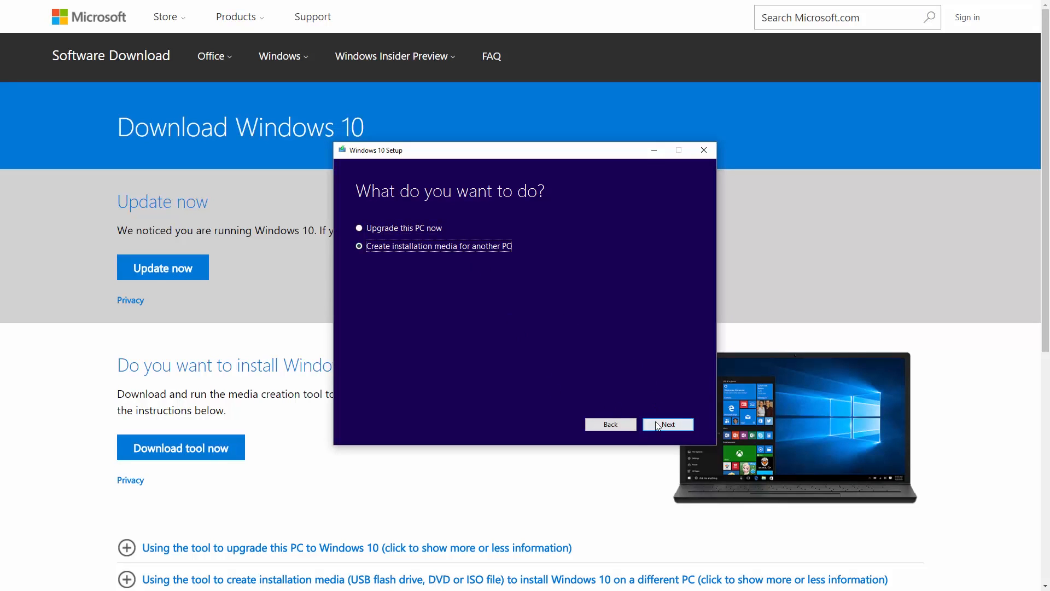
{"action": "left_click", "coordinate": [668, 425]}
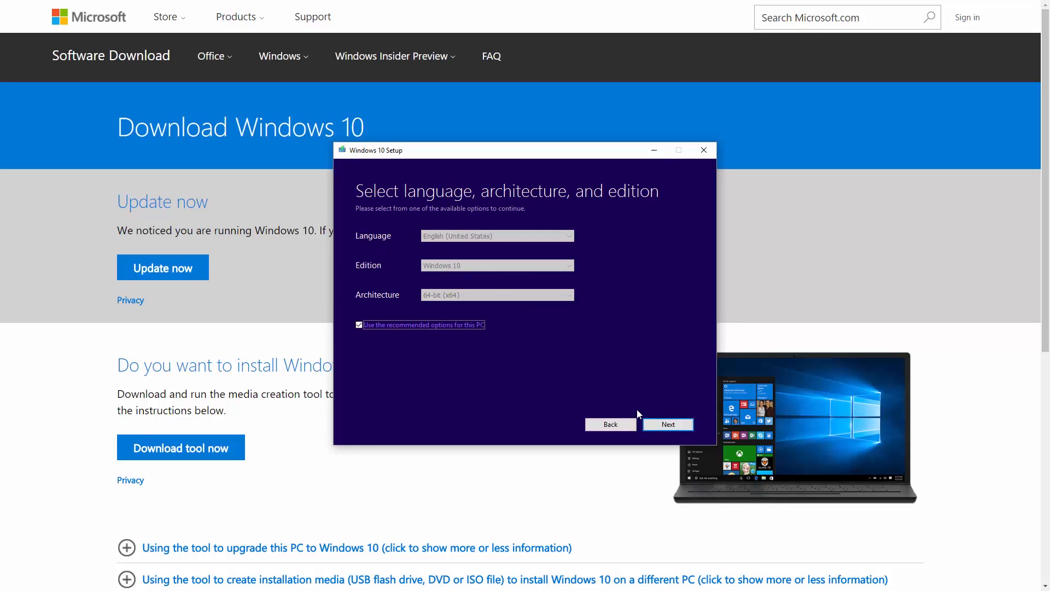
{"action": "left_click", "coordinate": [667, 425]}
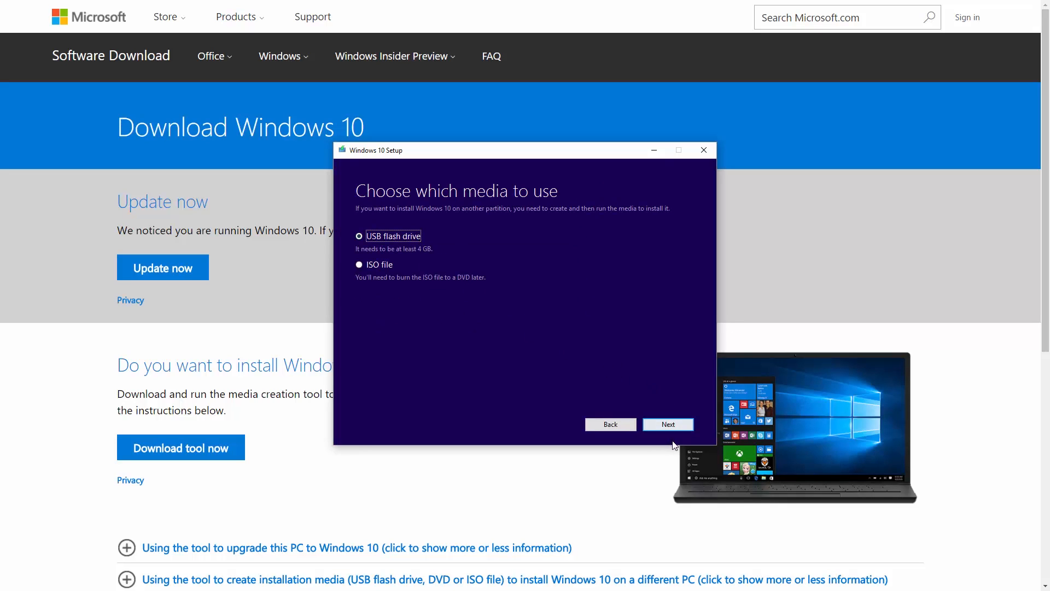
{"action": "left_click", "coordinate": [667, 424]}
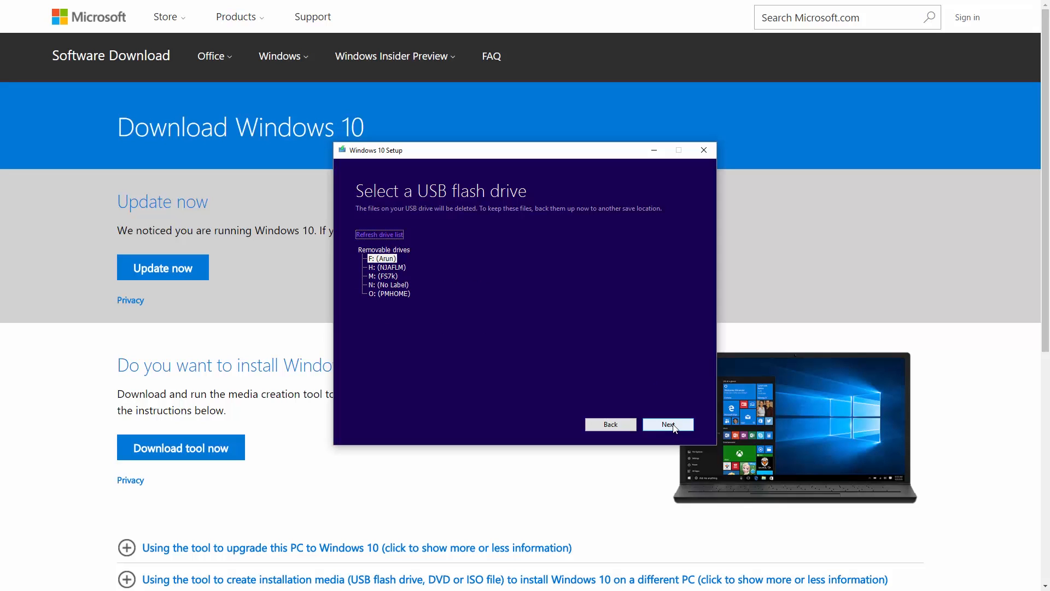
{"action": "mouse_move", "coordinate": [405, 320]}
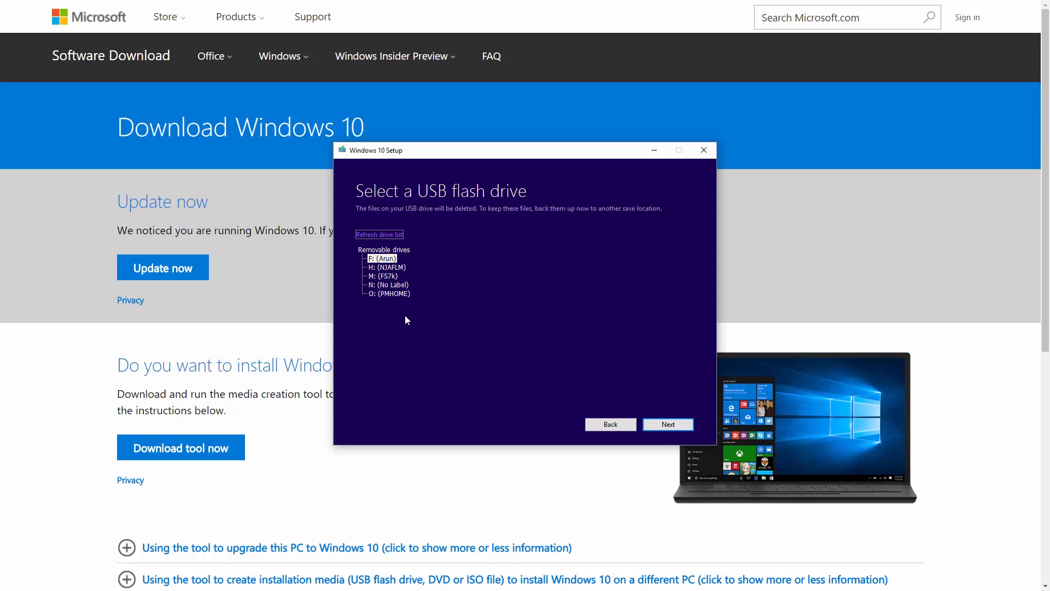
{"action": "mouse_move", "coordinate": [409, 318]}
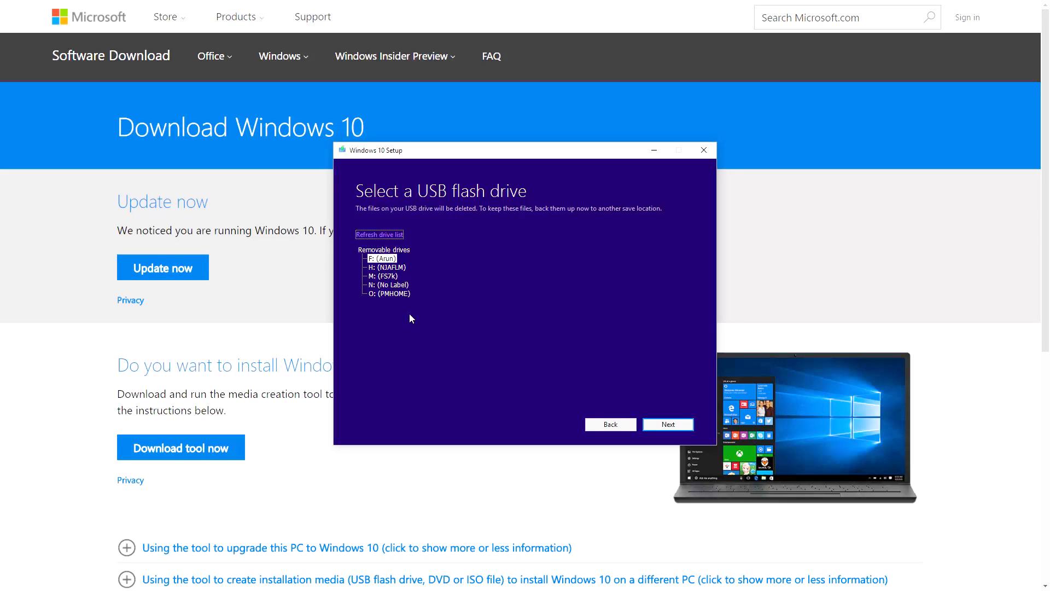
{"action": "mouse_move", "coordinate": [667, 425]}
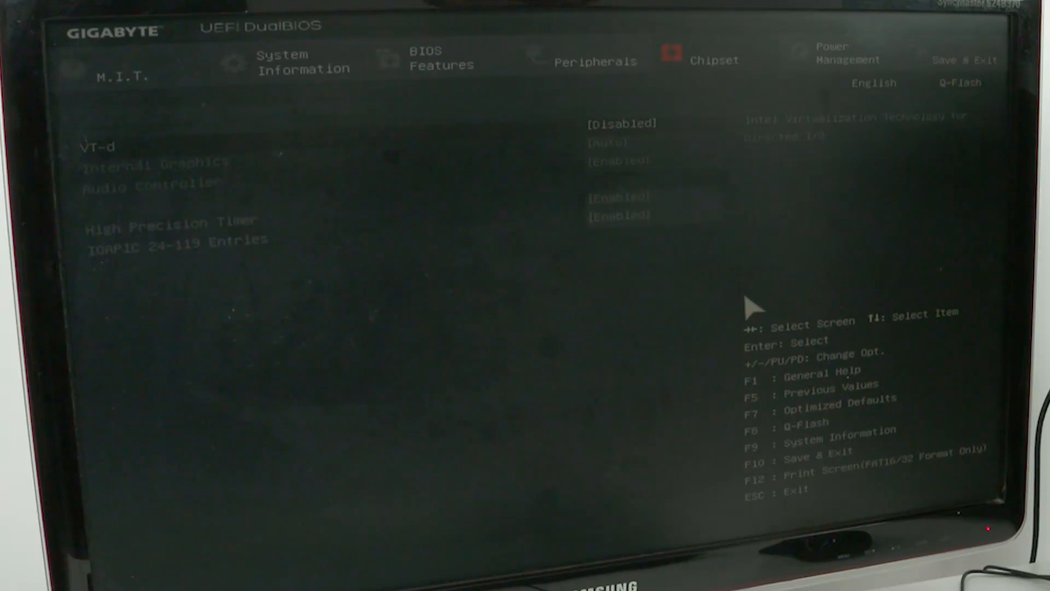
- Set Boot Option #1 to UEFI: MI USB Flash Disk 1100, Partition 1, then save and reset
{"action": "left_click", "coordinate": [595, 61]}
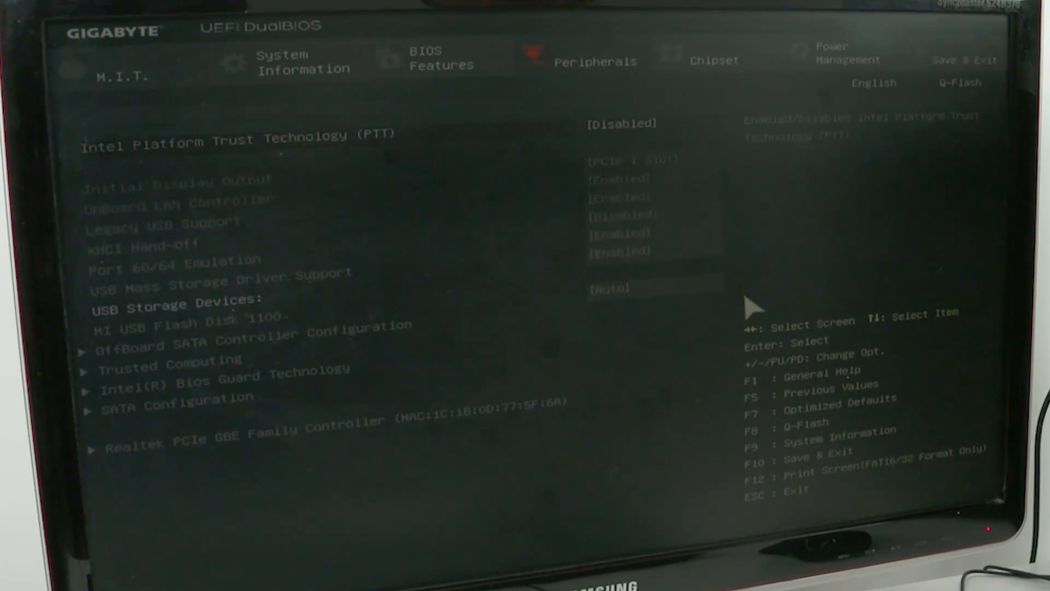
{"action": "mouse_move", "coordinate": [512, 380]}
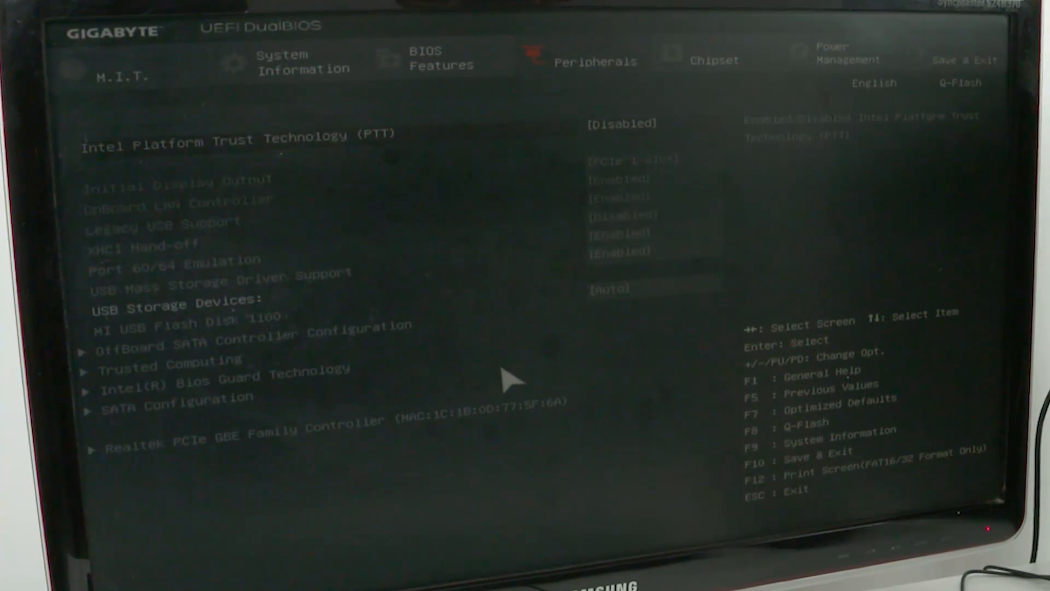
{"action": "mouse_move", "coordinate": [218, 408]}
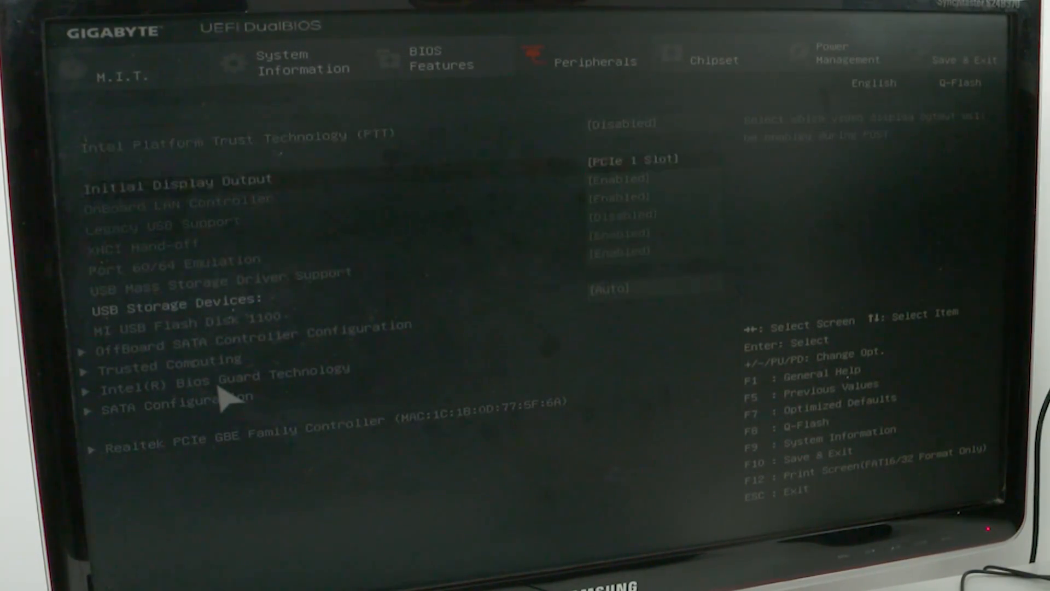
{"action": "left_click", "coordinate": [441, 59]}
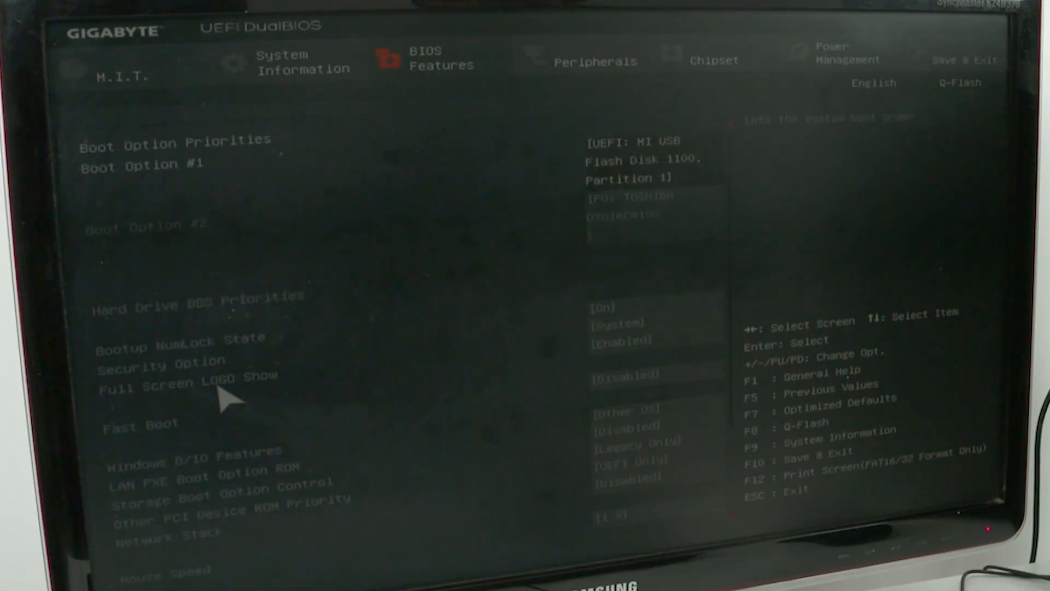
{"action": "mouse_move", "coordinate": [536, 231]}
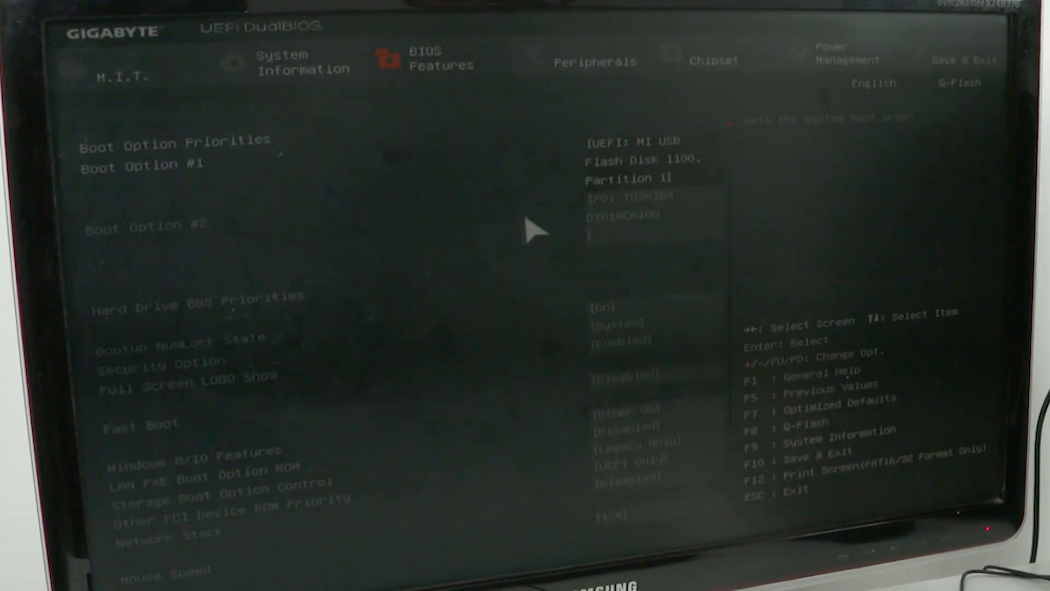
{"action": "mouse_move", "coordinate": [325, 221]}
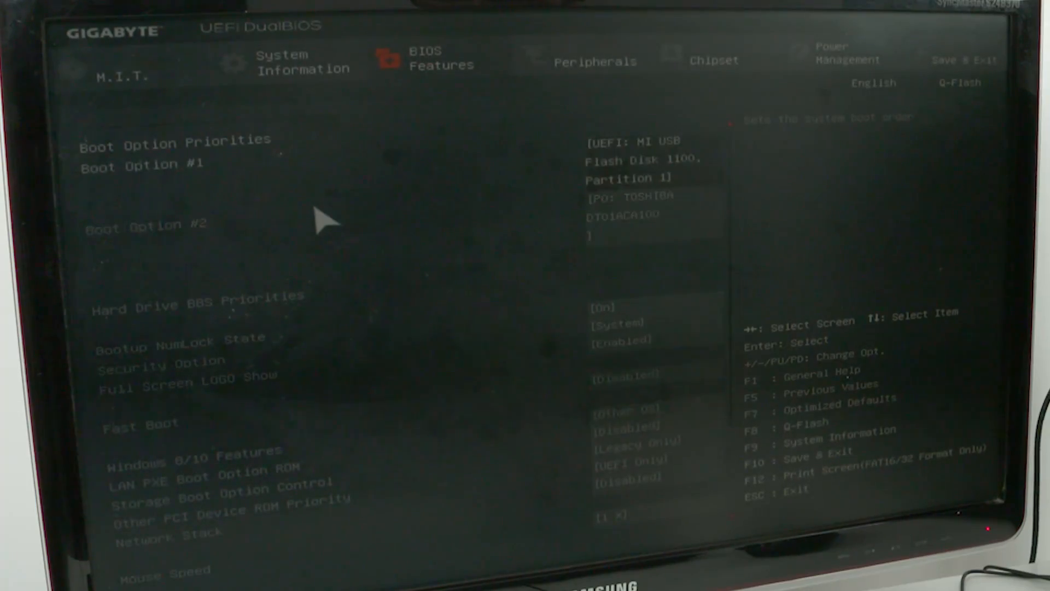
{"action": "left_click", "coordinate": [142, 165]}
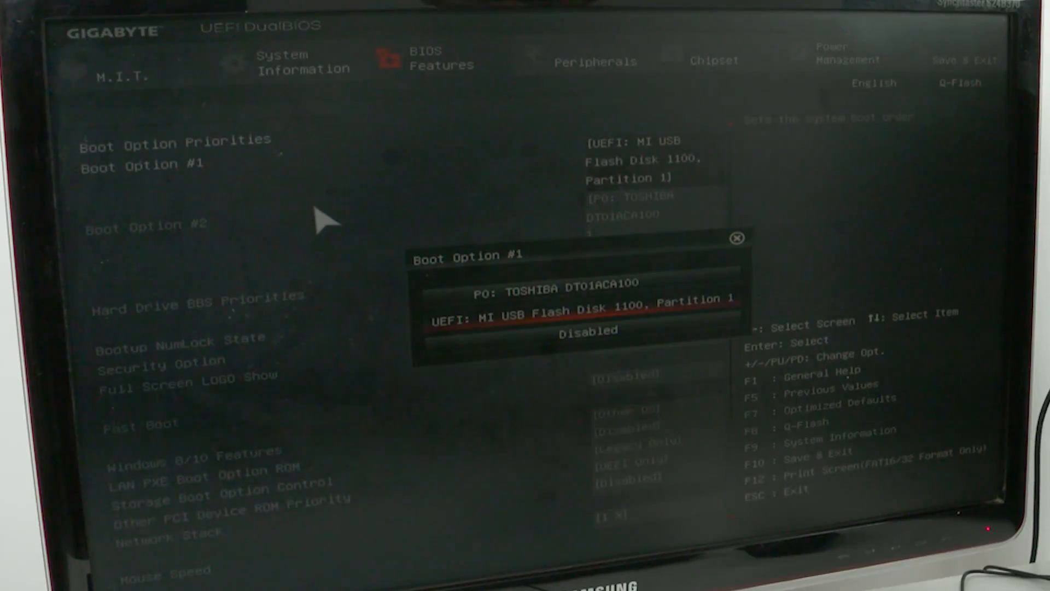
{"action": "key", "text": "Up"}
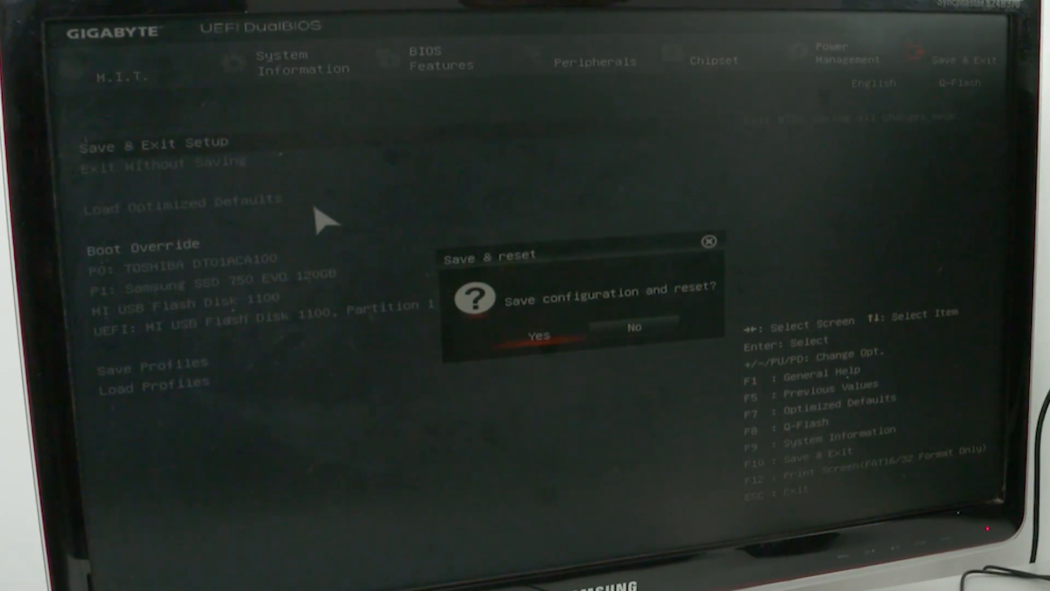
{"action": "left_click", "coordinate": [539, 334]}
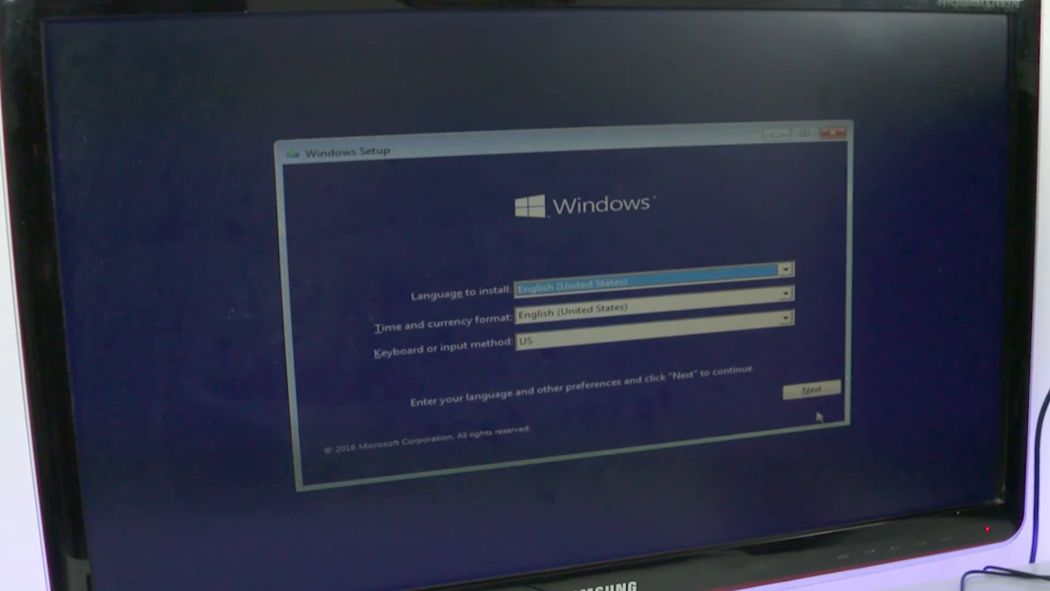
- Keep US English, begin the install without a product key and accept the Windows 10 Pro license
{"action": "left_click", "coordinate": [811, 391]}
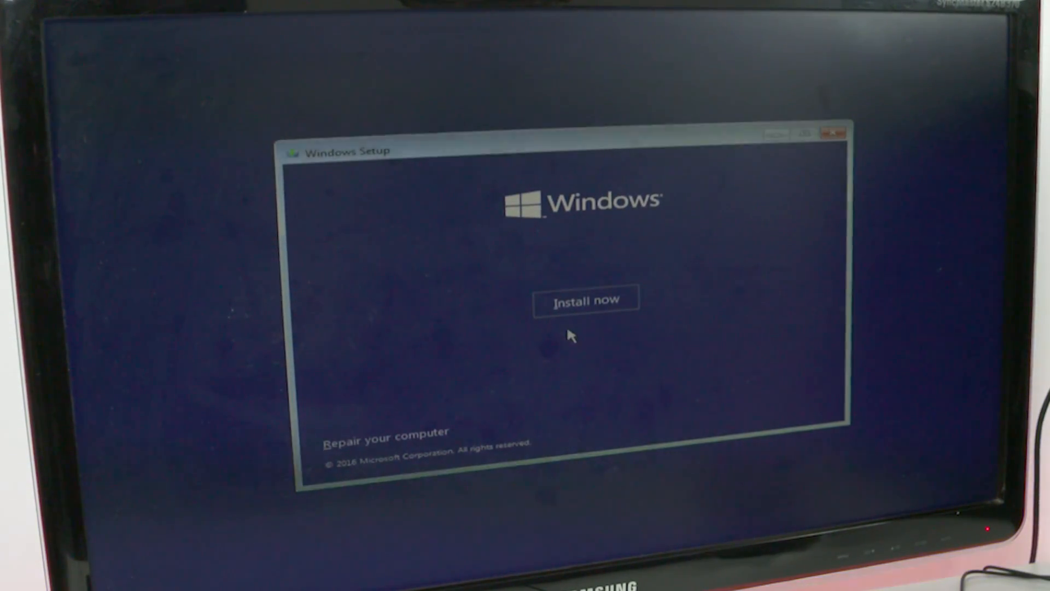
{"action": "left_click", "coordinate": [585, 299]}
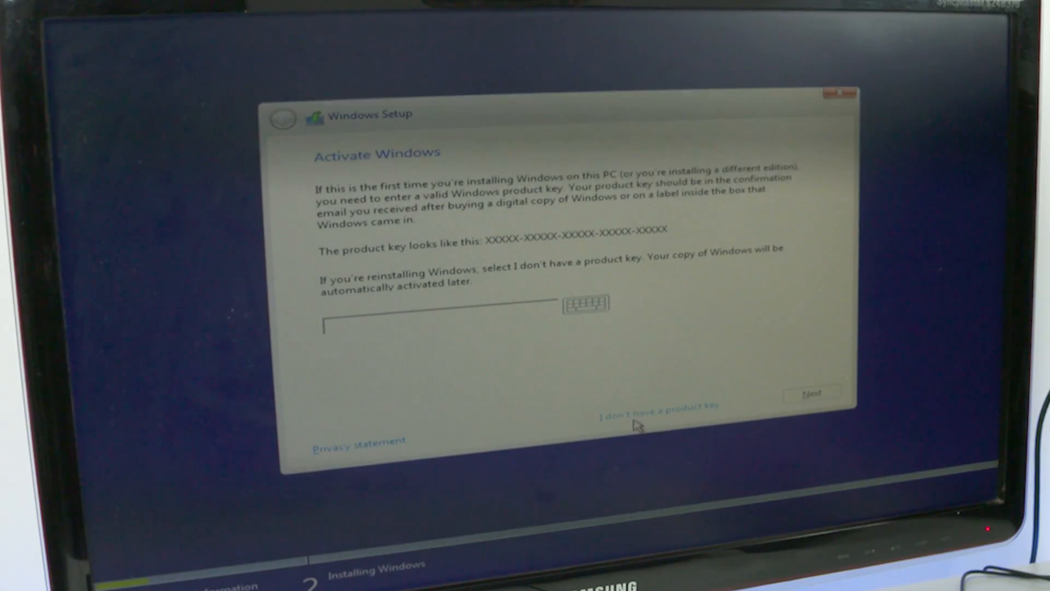
{"action": "left_click", "coordinate": [657, 411]}
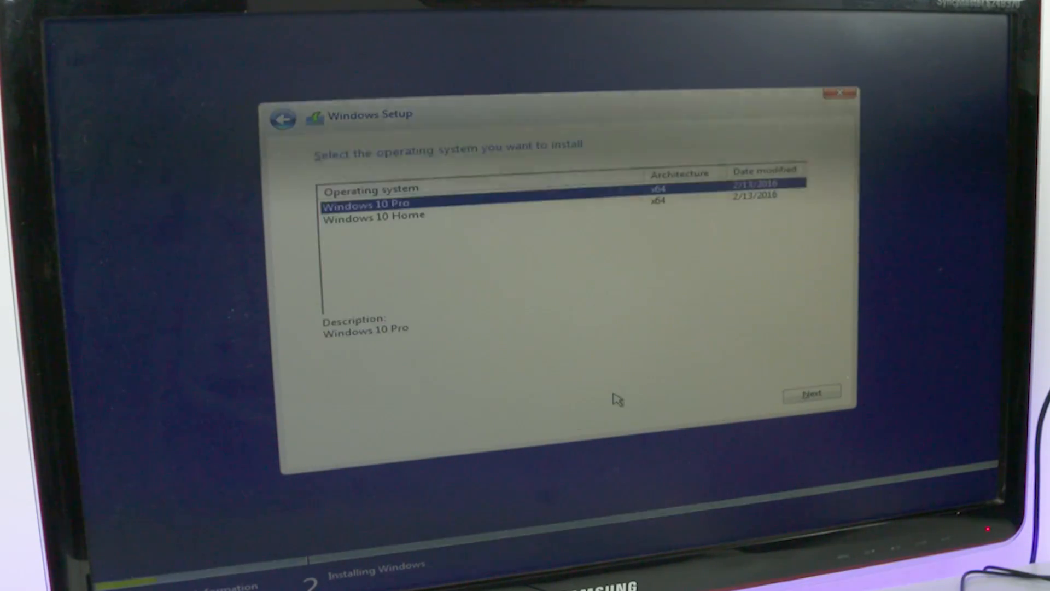
{"action": "mouse_move", "coordinate": [802, 303]}
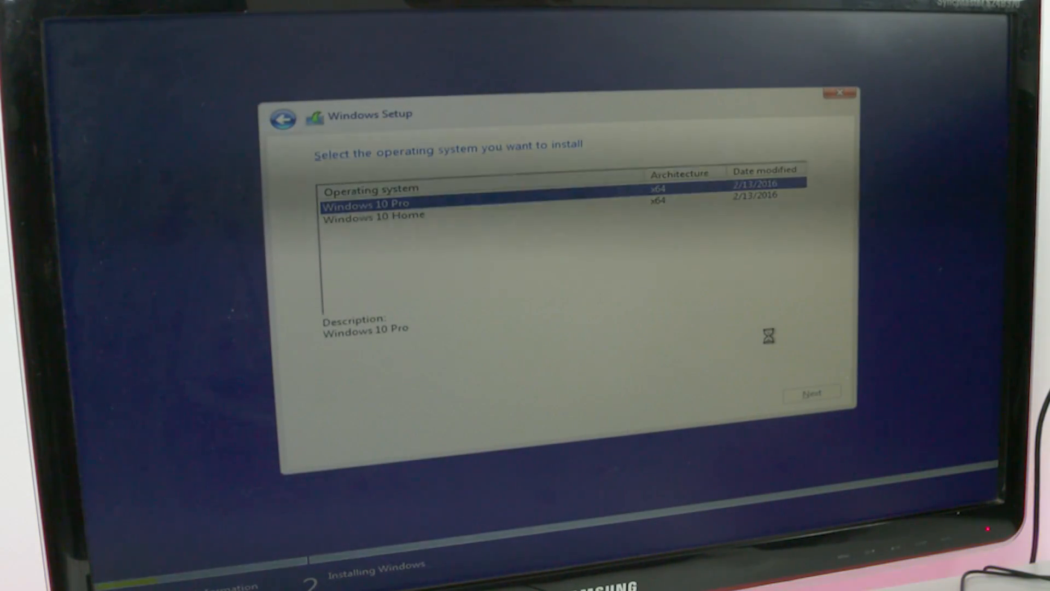
{"action": "left_click", "coordinate": [810, 392]}
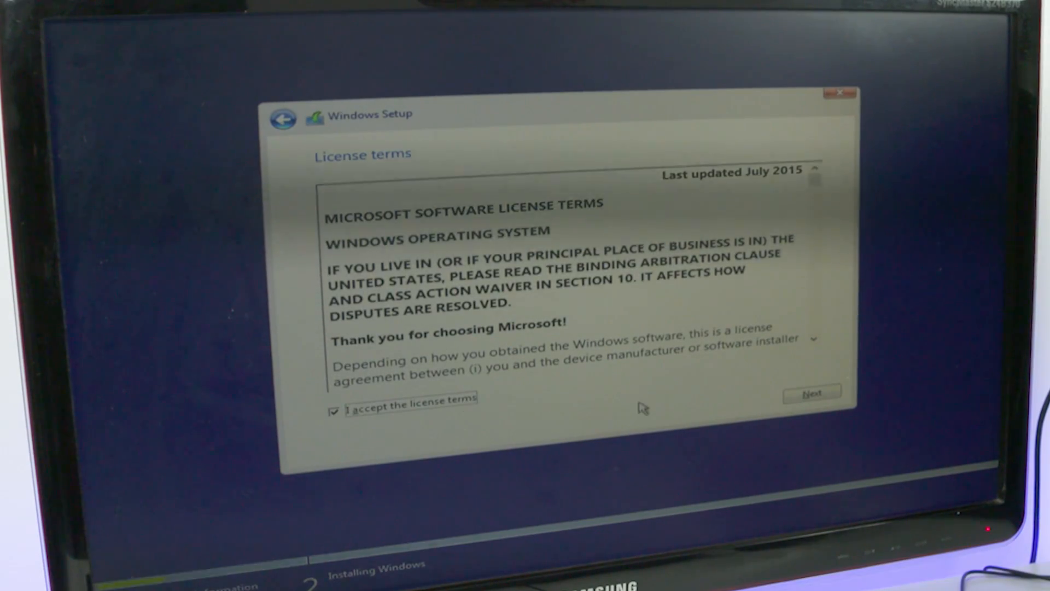
- Choose Custom: Install Windows only and install onto Drive 1's 111.8 GB unallocated space
{"action": "left_click", "coordinate": [811, 392]}
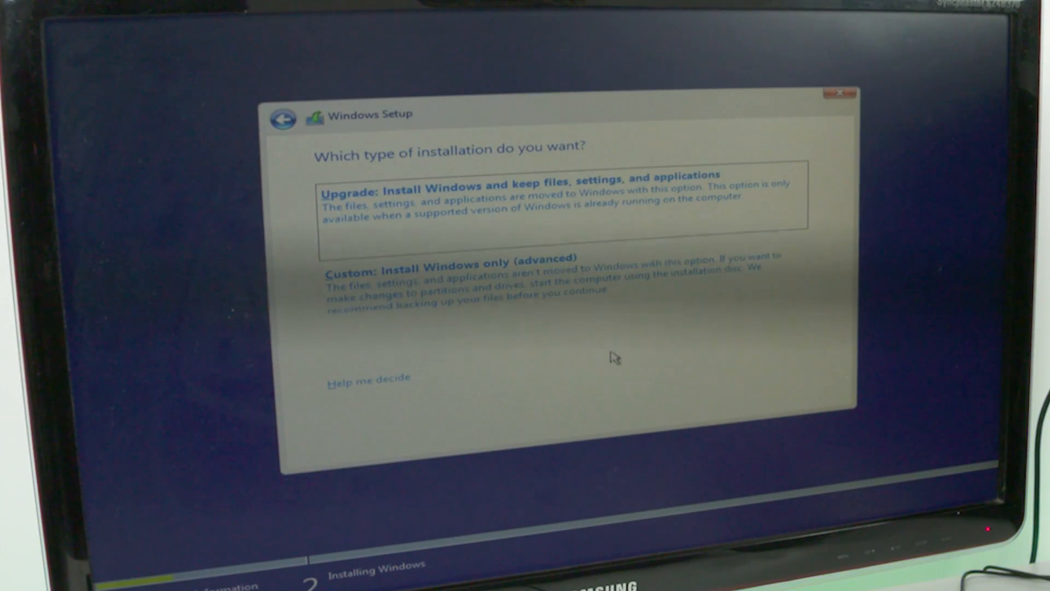
{"action": "mouse_move", "coordinate": [628, 300]}
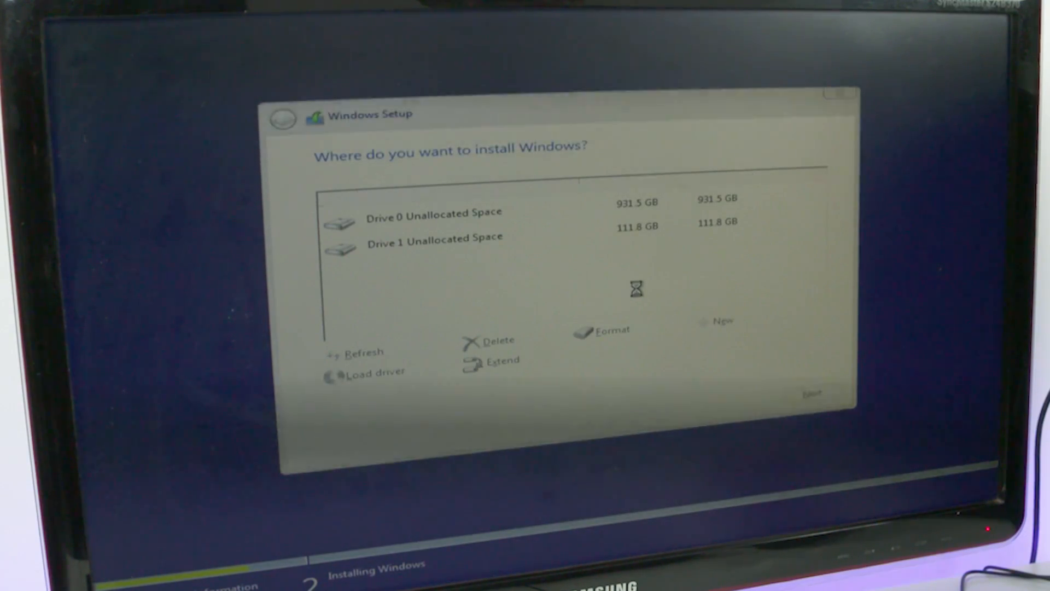
{"action": "left_click", "coordinate": [434, 221]}
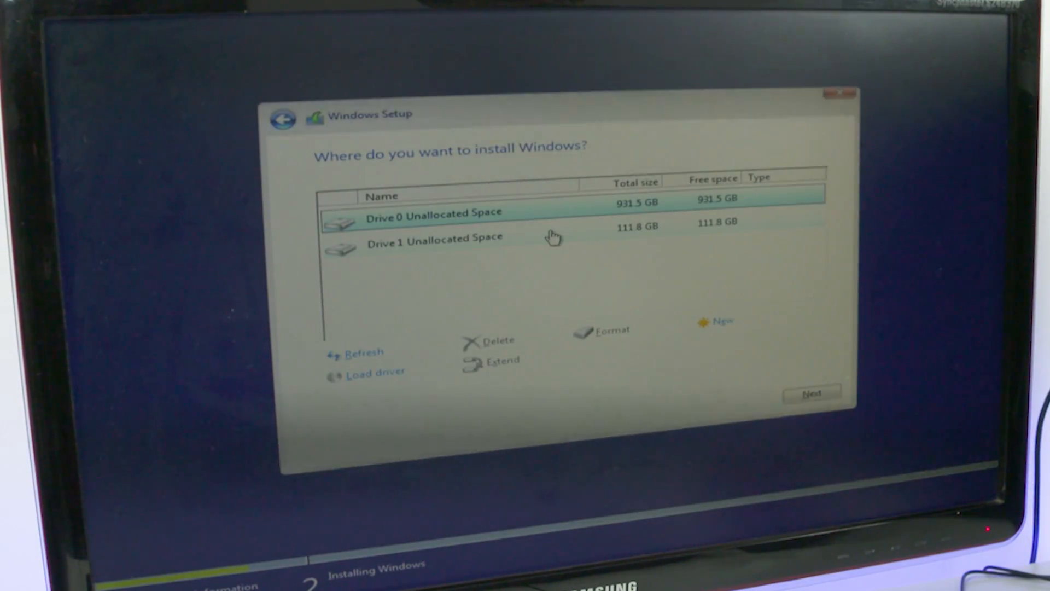
{"action": "left_click", "coordinate": [436, 242]}
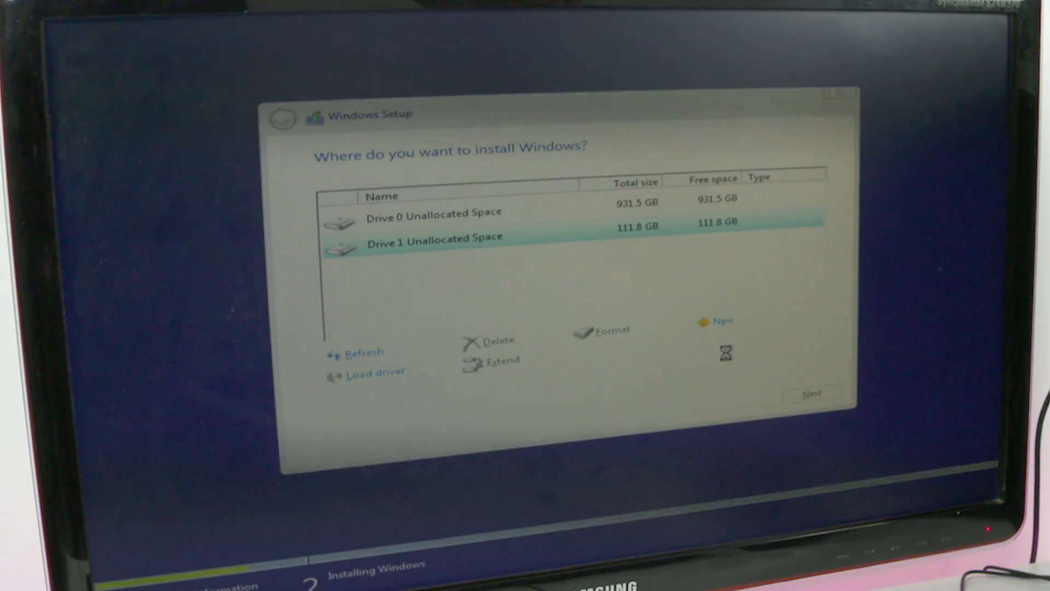
{"action": "left_click", "coordinate": [811, 393]}
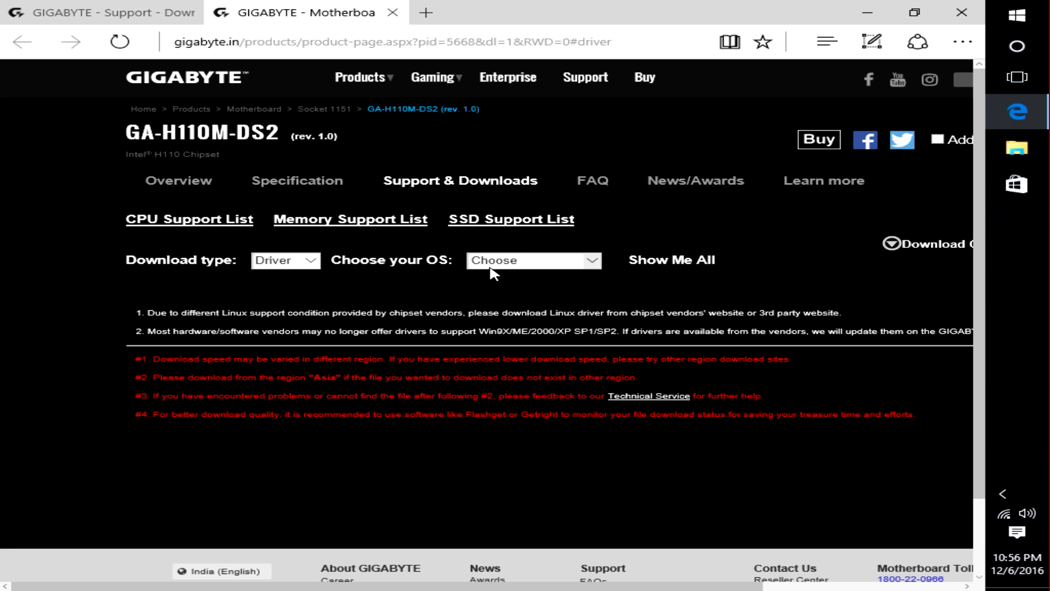
- List GA-H110M-DS2 drivers for Windows 10 64bit and download the Realtek HD Audio Driver from Asia
{"action": "left_click", "coordinate": [534, 260]}
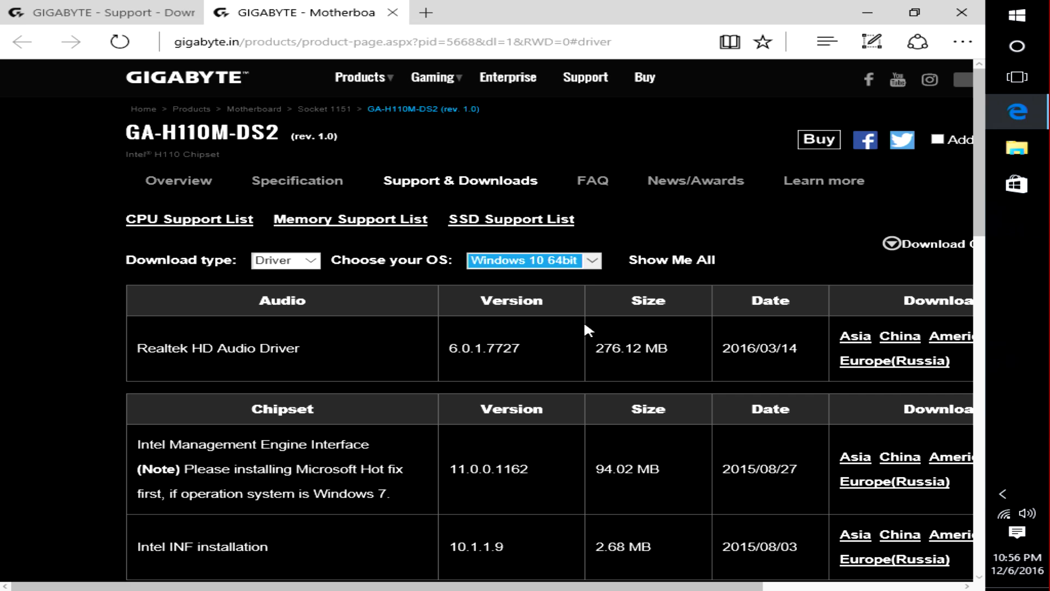
{"action": "mouse_move", "coordinate": [861, 356]}
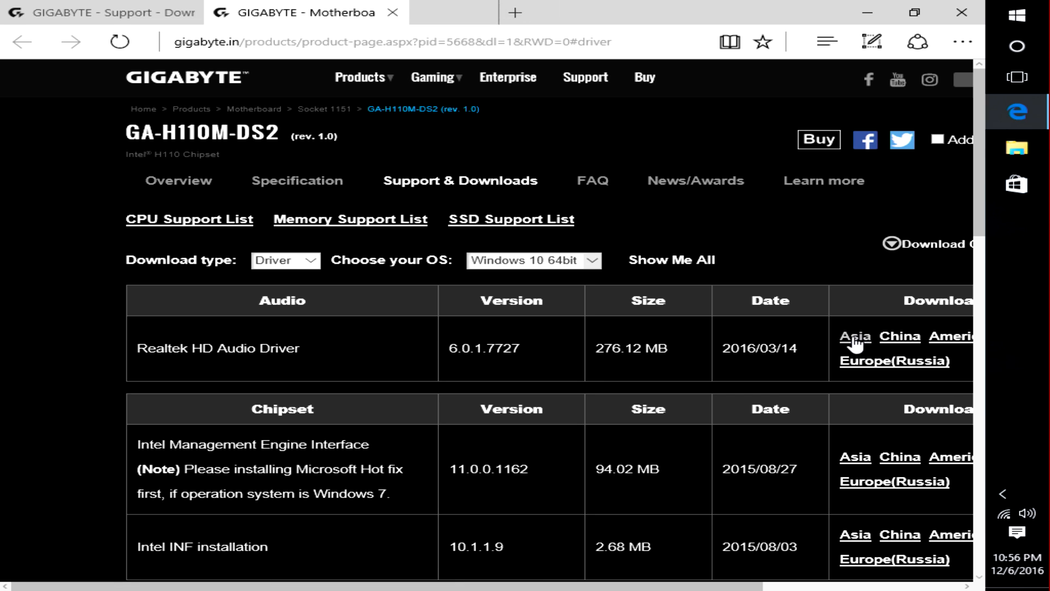
{"action": "left_click", "coordinate": [854, 336]}
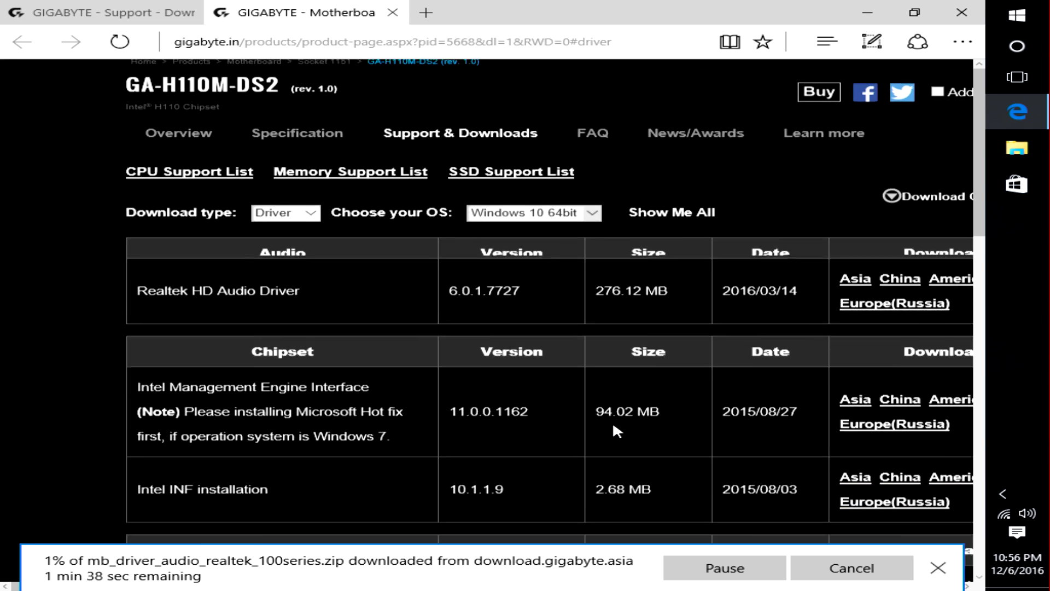
{"action": "scroll", "scroll_direction": "down", "scroll_amount": 3}
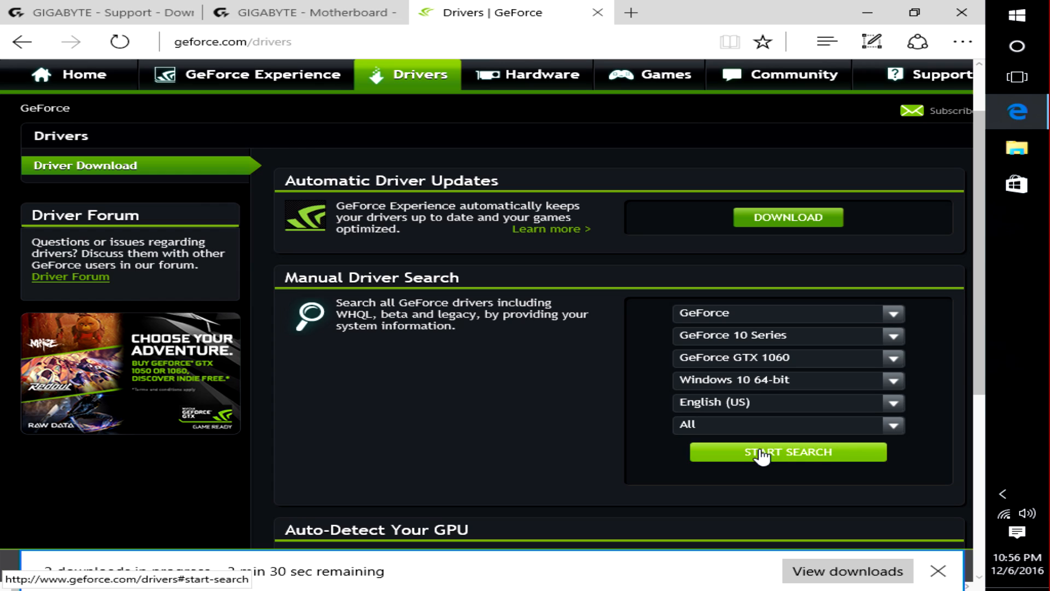
- Search geforce.com for GTX 1060 Windows 10 64-bit drivers
{"action": "left_click", "coordinate": [787, 452]}
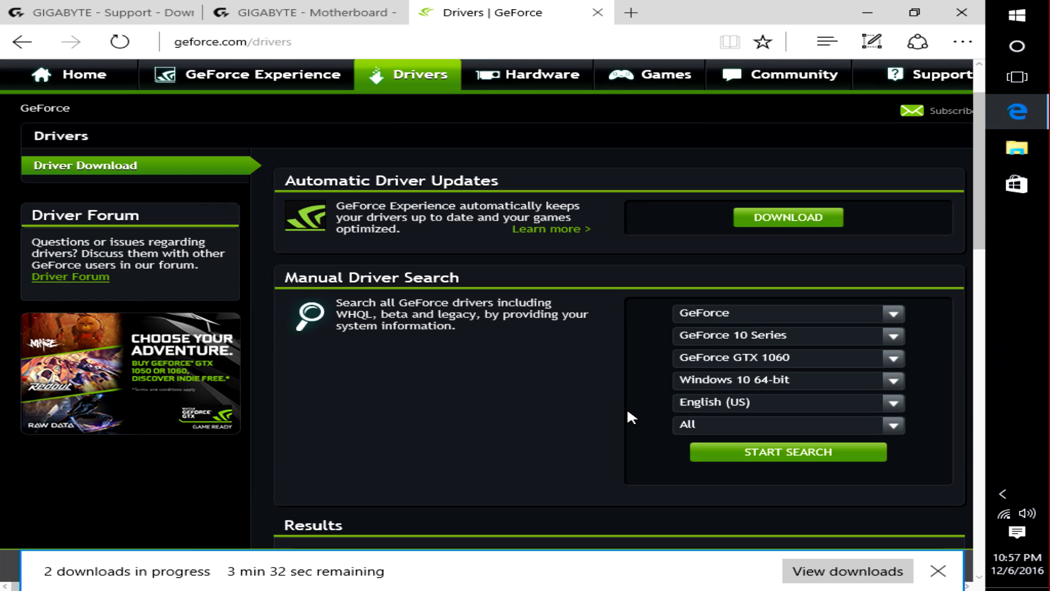
{"action": "scroll", "scroll_direction": "down", "scroll_amount": 3}
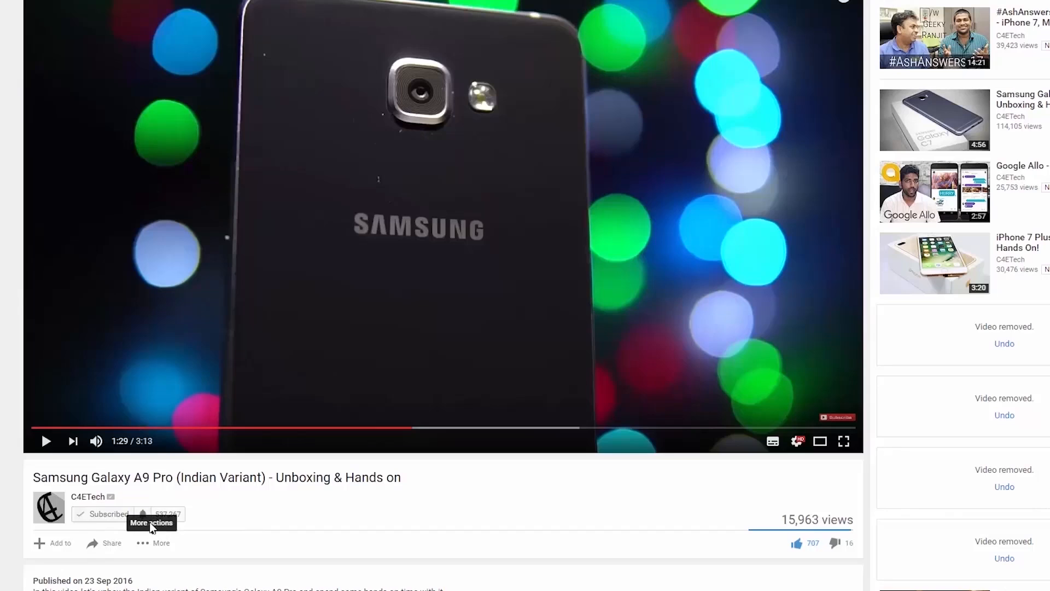
- Show the notification preferences for the subscribed C4ETech channel
{"action": "left_click", "coordinate": [142, 514]}
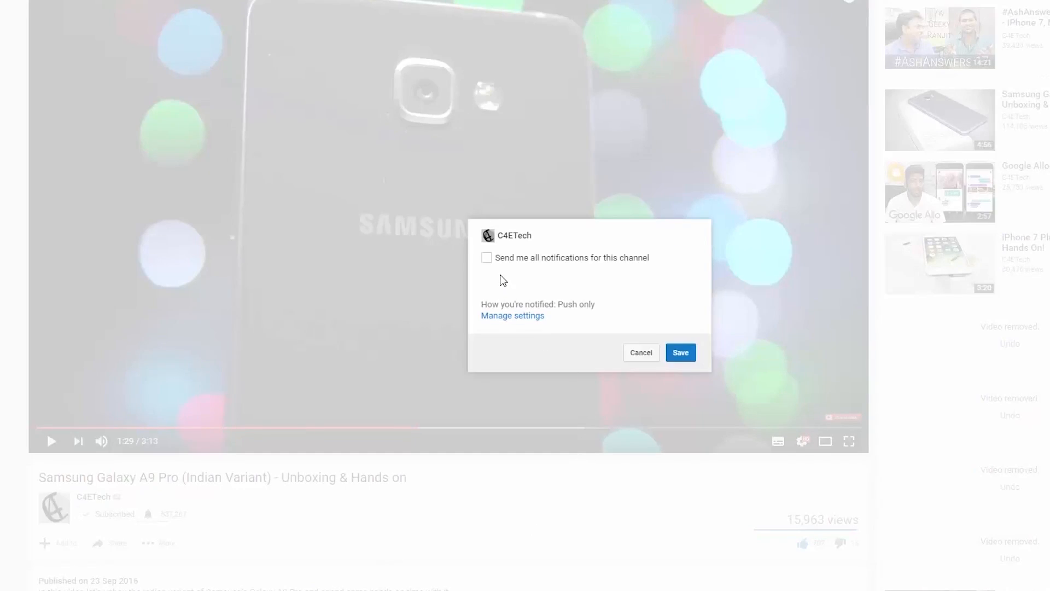